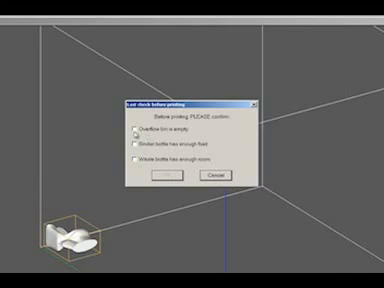
pyautogui.click(136, 132)
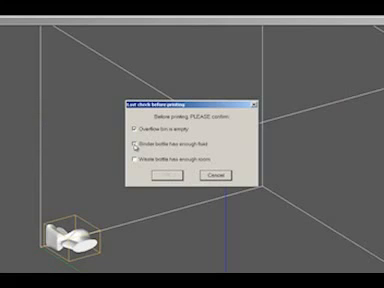